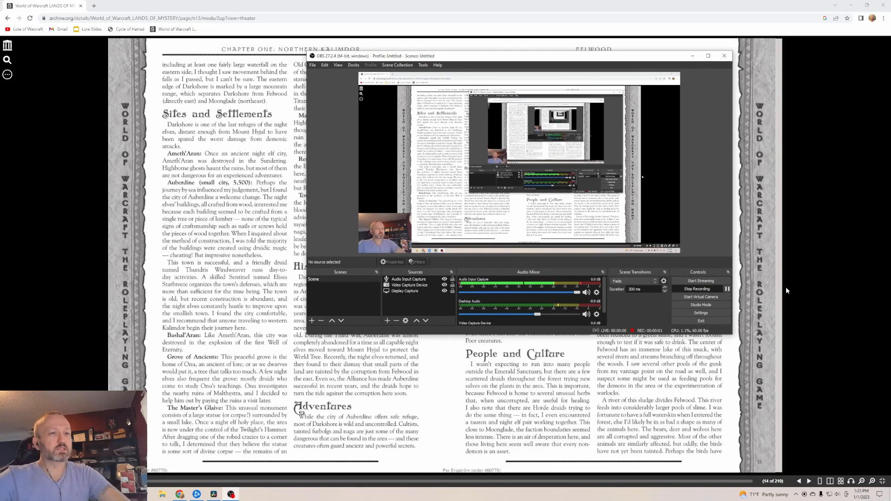
Step: Bring the BookReader window in front of OBS so the Felwood spread is fully visible
{"action": "left_click", "coordinate": [724, 56]}
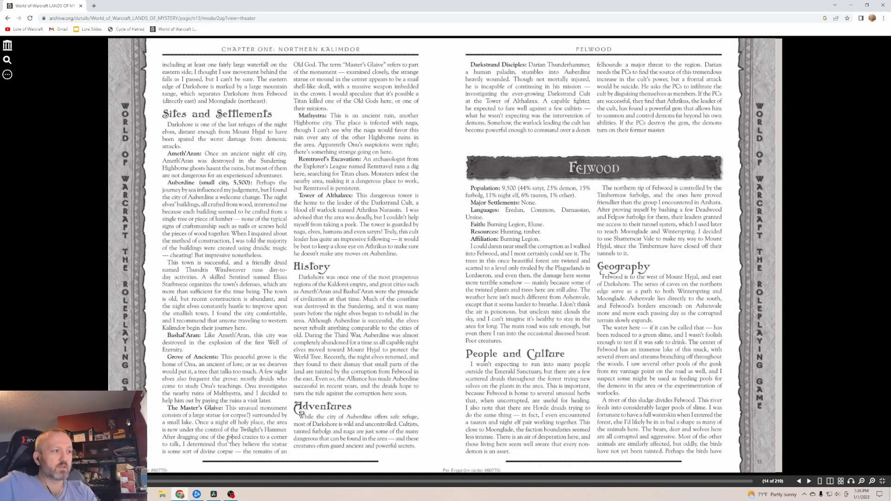
{"action": "left_click", "coordinate": [231, 494]}
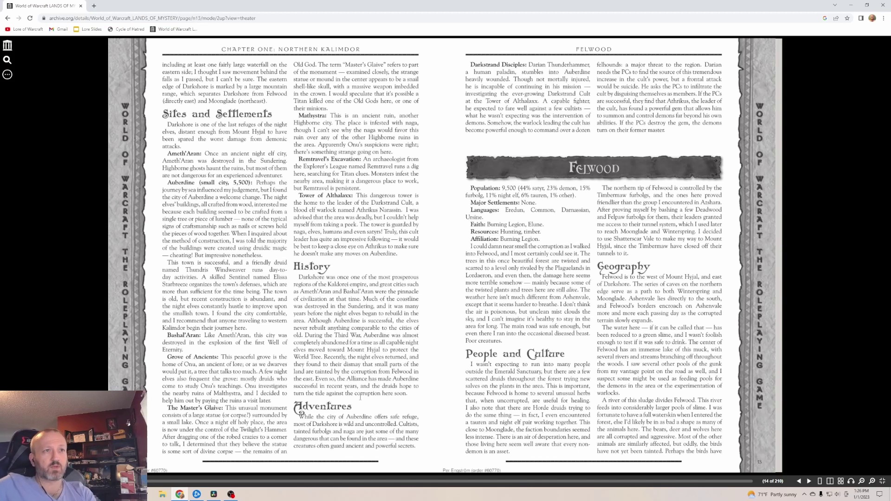
{"action": "left_click", "coordinate": [230, 494]}
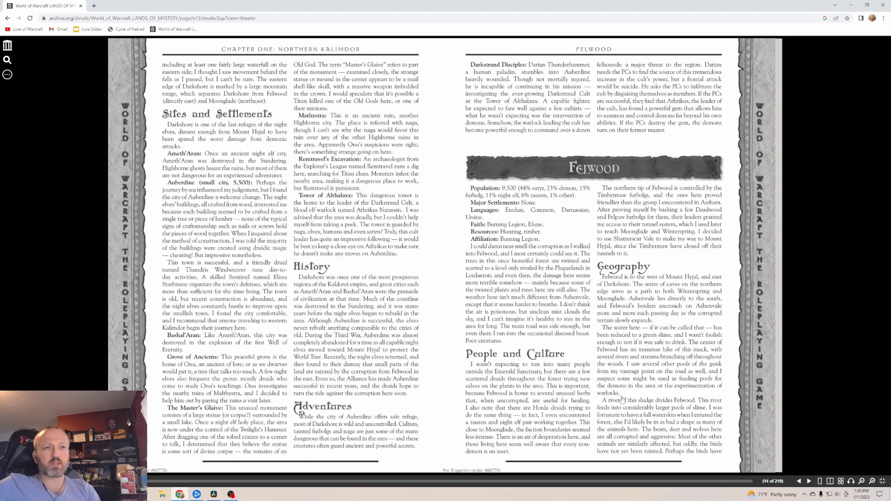
Step: Advance to the next Felwood spread showing the Fel'dan warlock entry
{"action": "left_click", "coordinate": [810, 481]}
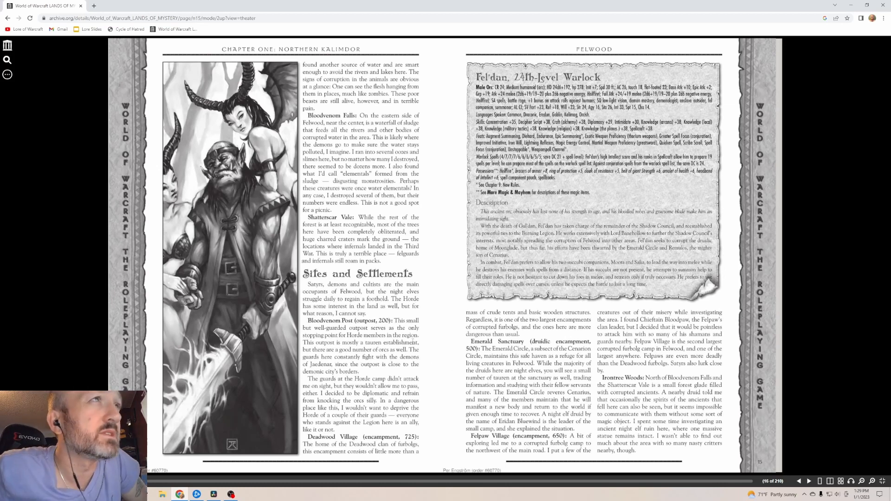
Step: Bring the OBS Studio window to the front from the taskbar
{"action": "left_click", "coordinate": [231, 494]}
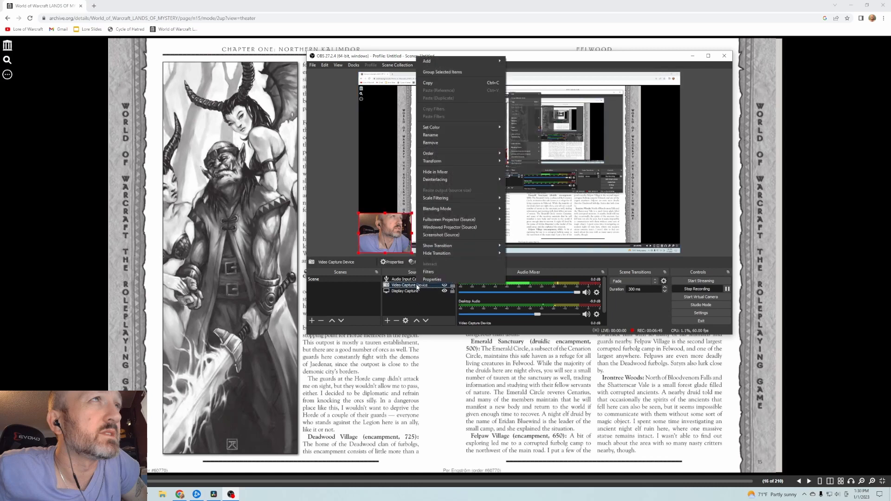
{"action": "mouse_move", "coordinate": [435, 143]}
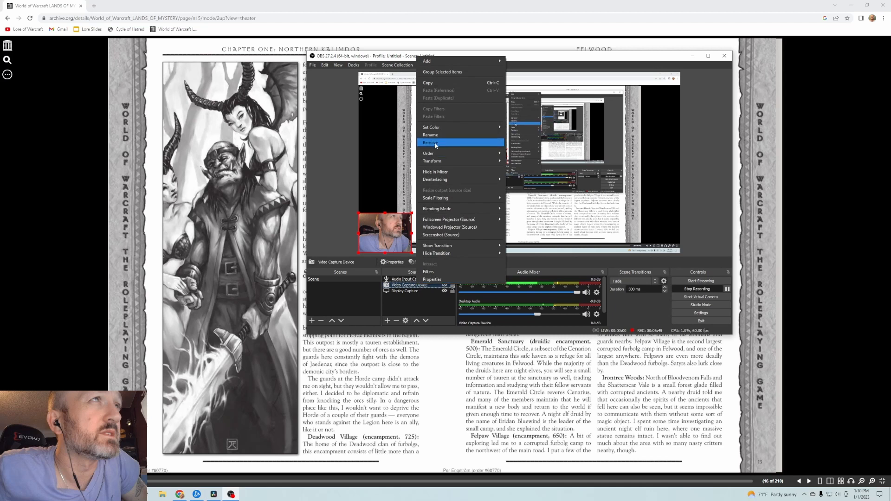
Step: Remove the existing Video Capture Device source and confirm the removal
{"action": "left_click", "coordinate": [430, 143]}
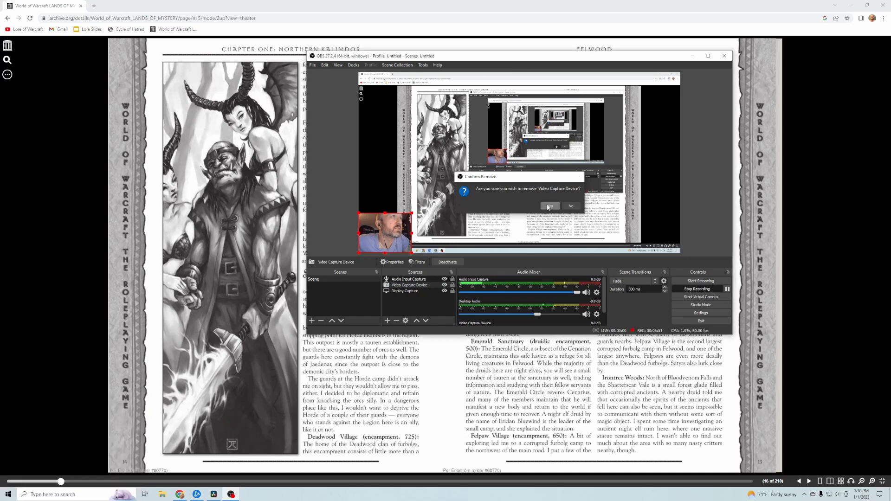
{"action": "left_click", "coordinate": [549, 206]}
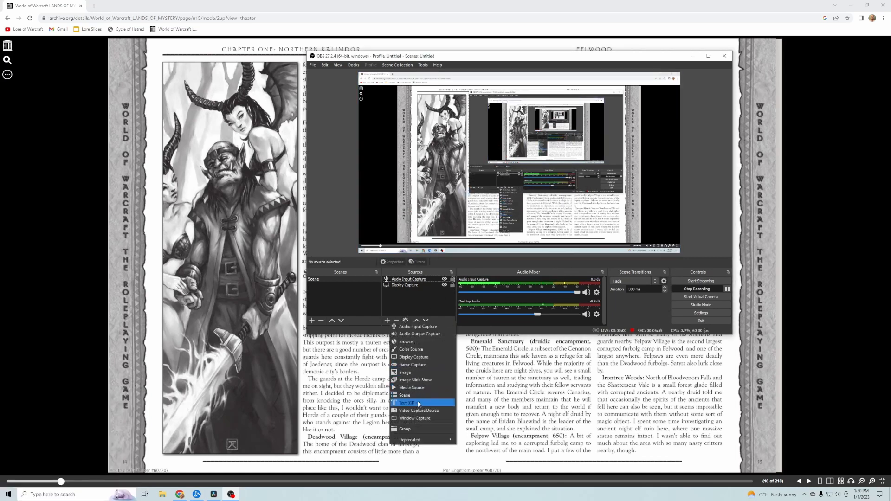
Step: Add a new Video Capture Device source and activate the webcam feed
{"action": "left_click", "coordinate": [407, 403]}
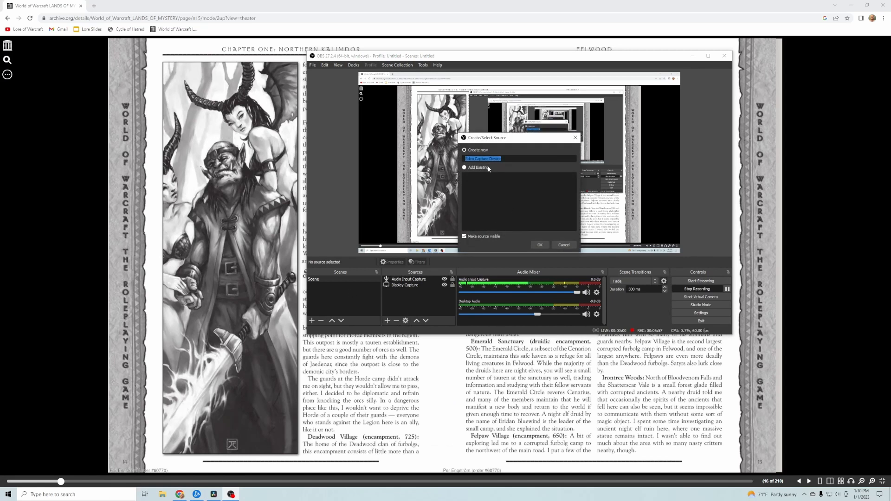
{"action": "left_click", "coordinate": [464, 167]}
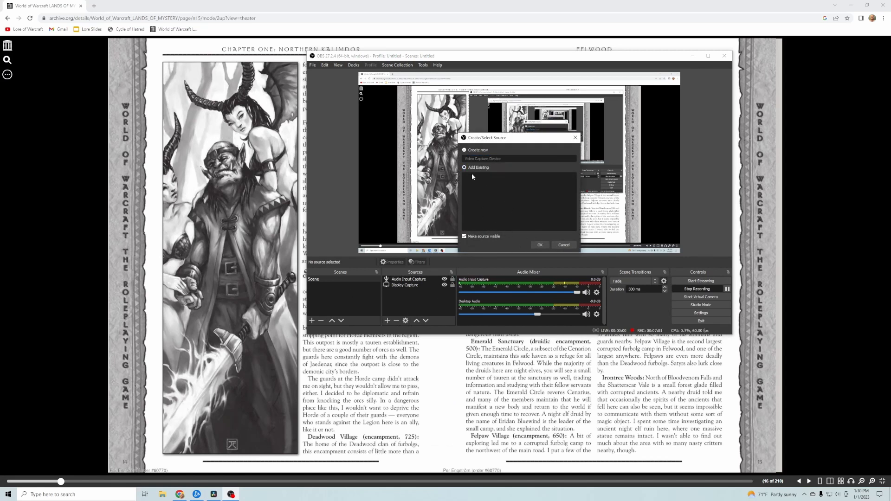
{"action": "left_click", "coordinate": [464, 151]}
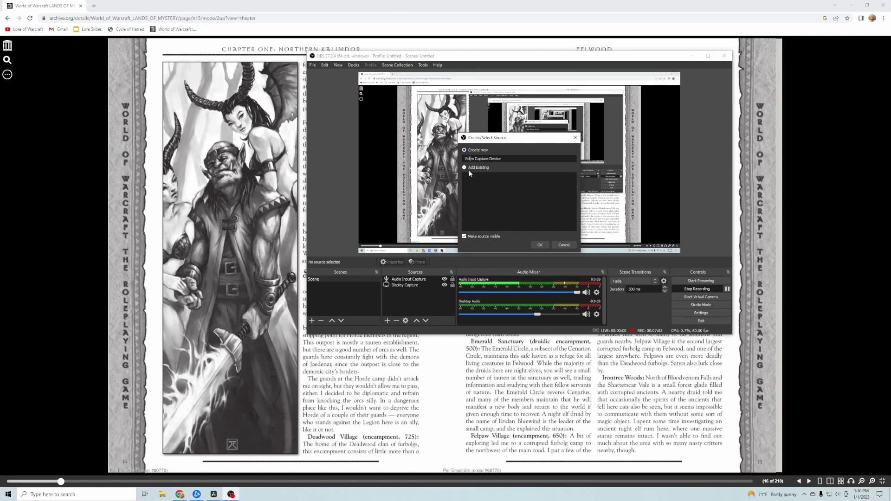
{"action": "left_click", "coordinate": [539, 245]}
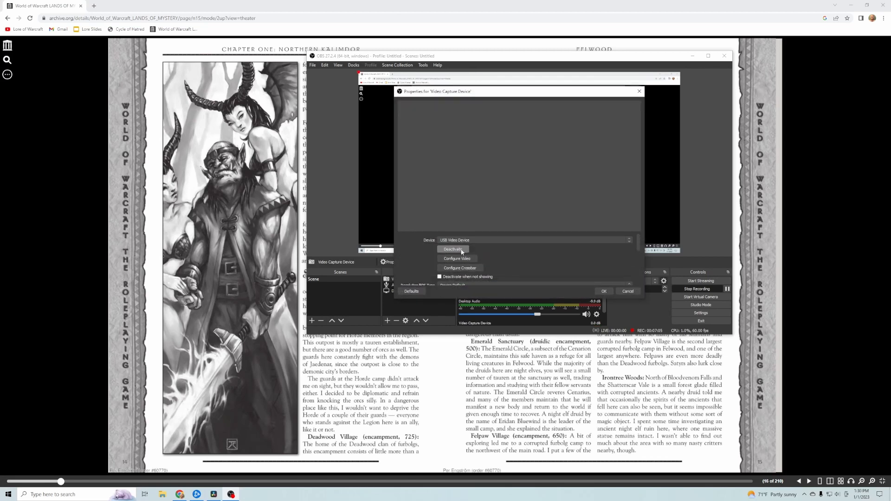
{"action": "left_click", "coordinate": [453, 249]}
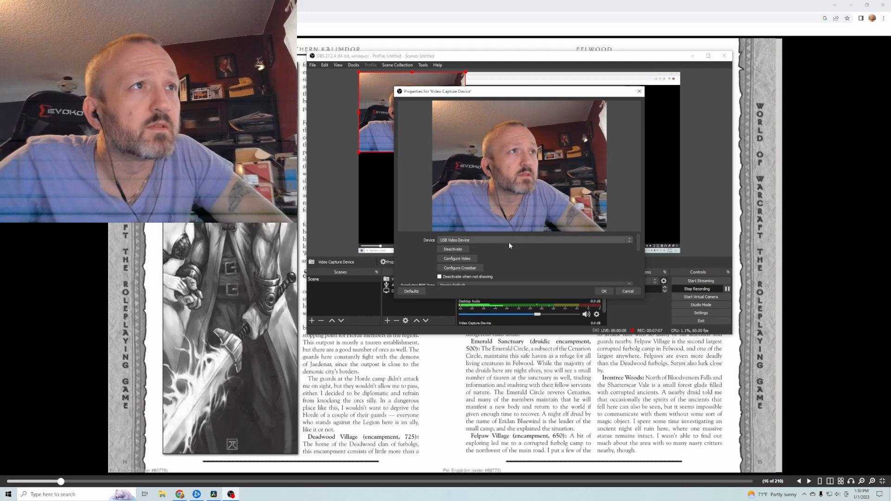
{"action": "mouse_move", "coordinate": [453, 220]}
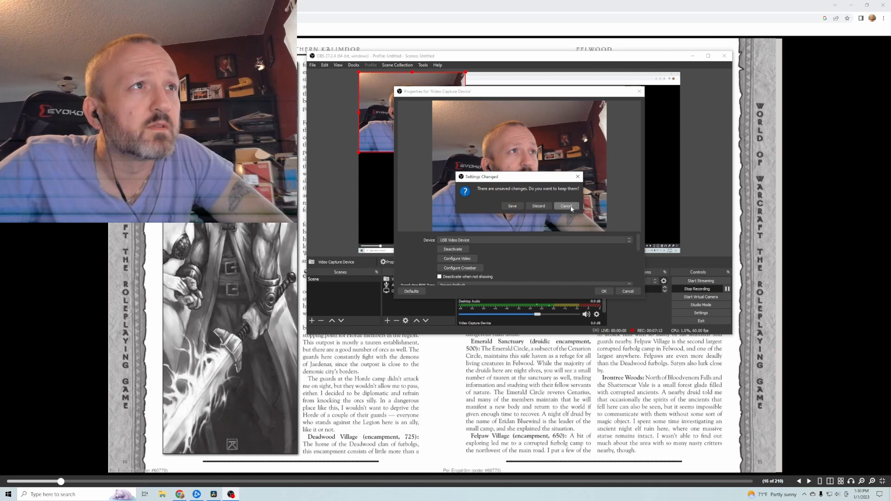
Step: Cancel the unsaved-changes prompt and close the webcam source's properties window
{"action": "left_click", "coordinate": [565, 206]}
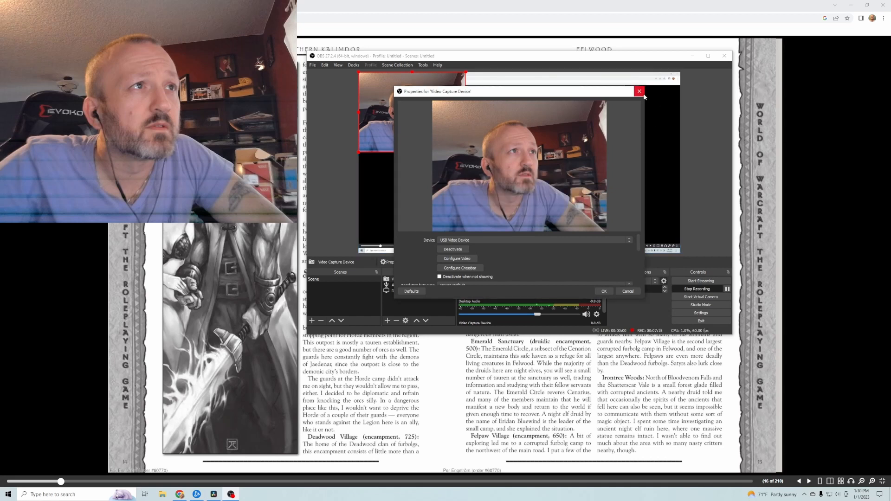
{"action": "left_click", "coordinate": [639, 91]}
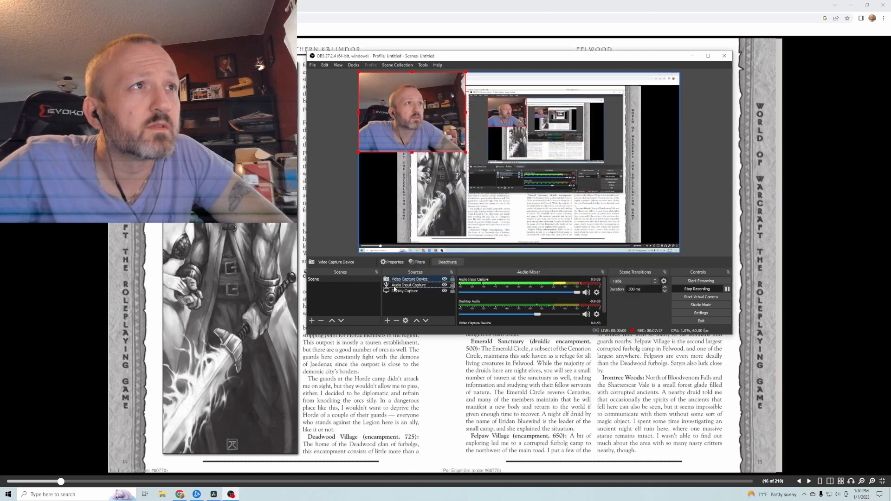
Step: Shrink the webcam image to a small inset at the scene's bottom-left corner
{"action": "left_click_drag", "start_coordinate": [411, 110], "coordinate": [411, 196]}
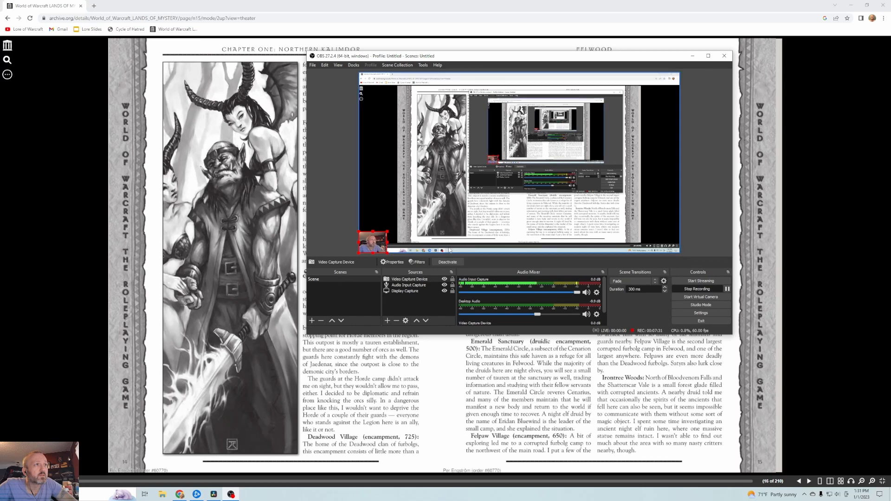
{"action": "mouse_move", "coordinate": [464, 355]}
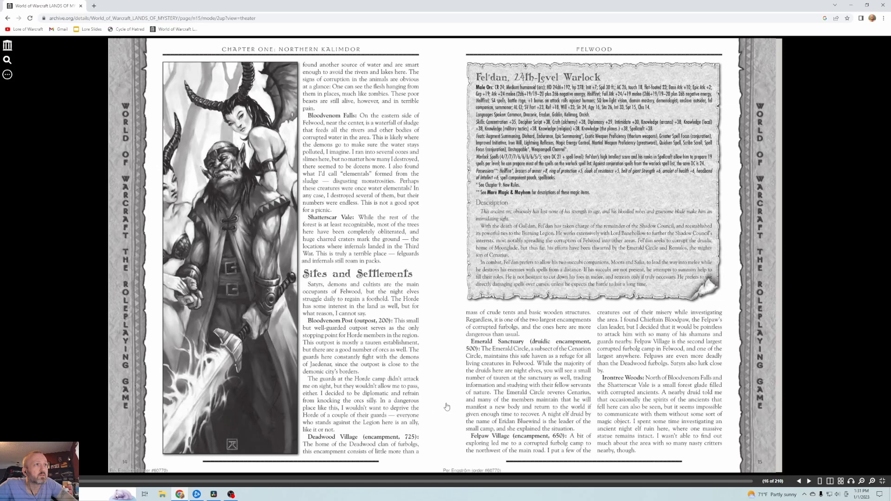
{"action": "mouse_move", "coordinate": [442, 430]}
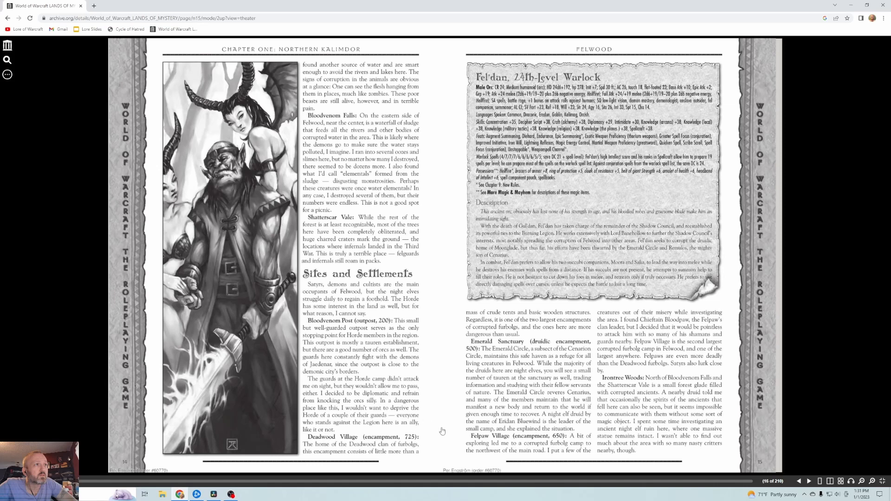
{"action": "mouse_move", "coordinate": [434, 426]}
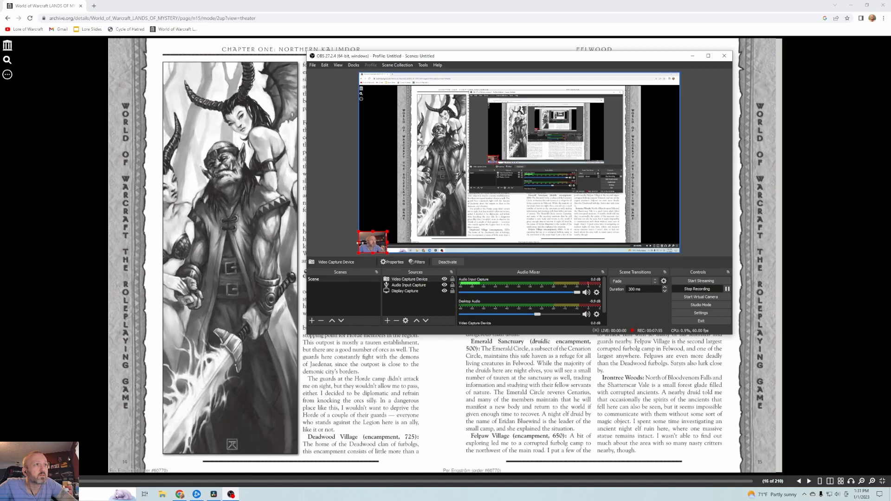
{"action": "mouse_move", "coordinate": [393, 234]}
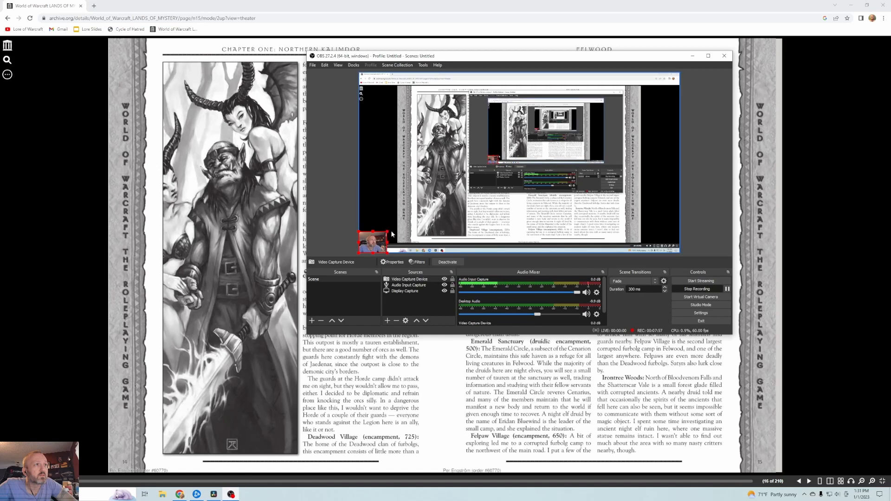
{"action": "mouse_move", "coordinate": [450, 377]}
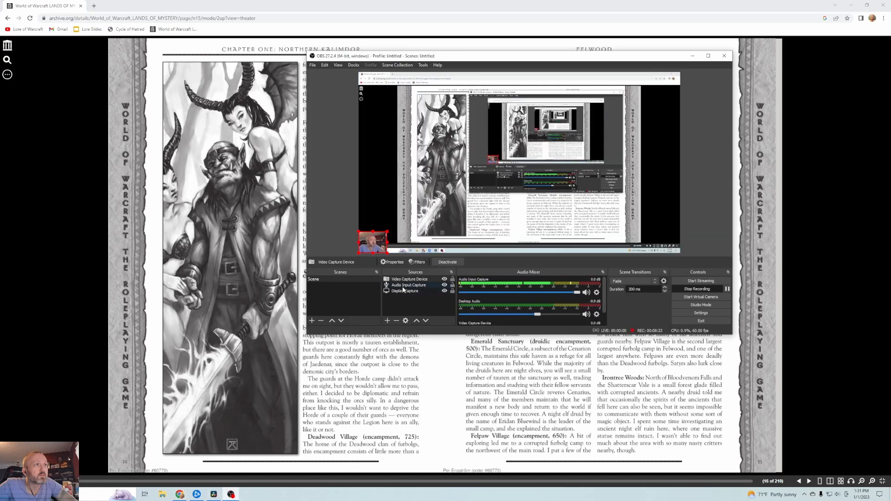
Step: Remove the Video Capture Device source via its context menu and confirm
{"action": "right_click", "coordinate": [405, 291]}
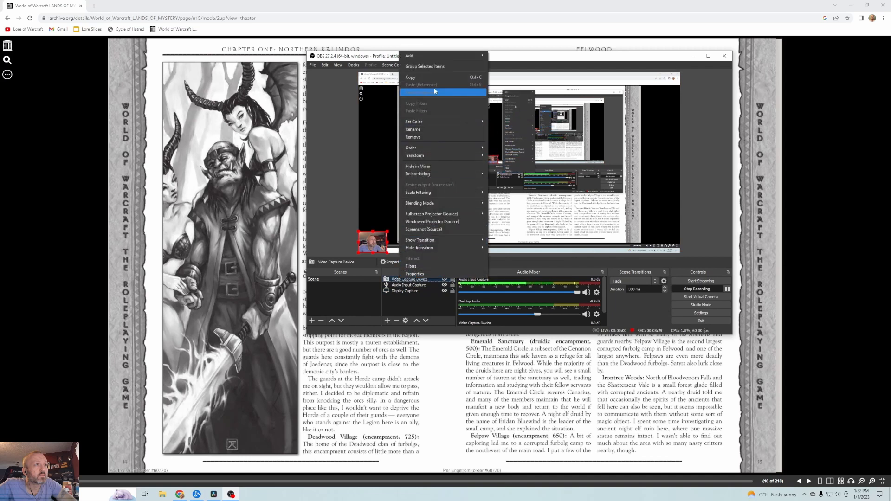
{"action": "mouse_move", "coordinate": [422, 143]}
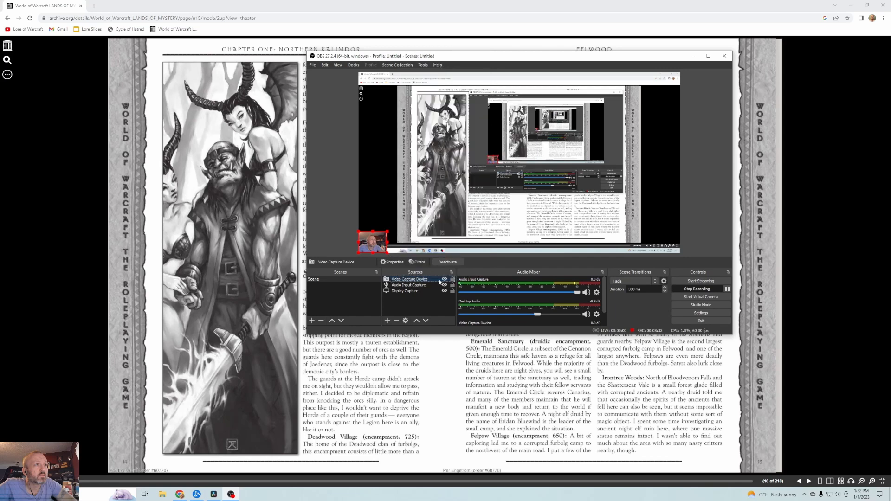
{"action": "right_click", "coordinate": [408, 279]}
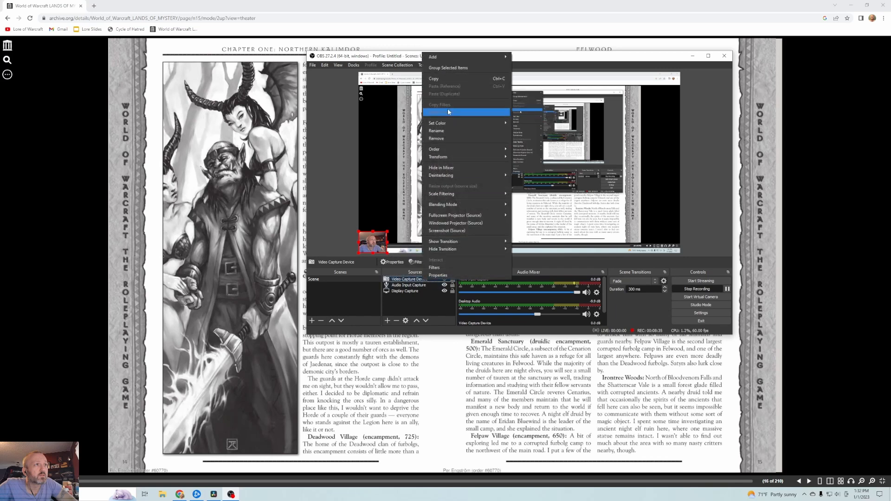
{"action": "left_click", "coordinate": [435, 138]}
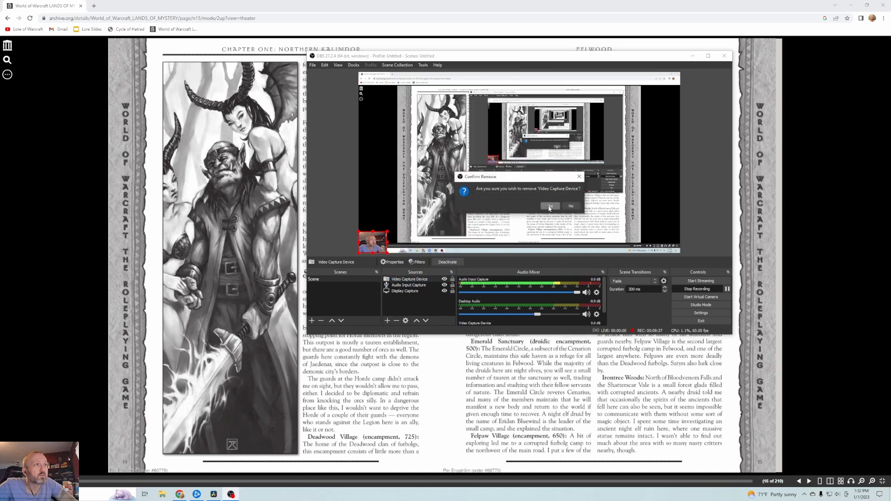
{"action": "left_click", "coordinate": [550, 206]}
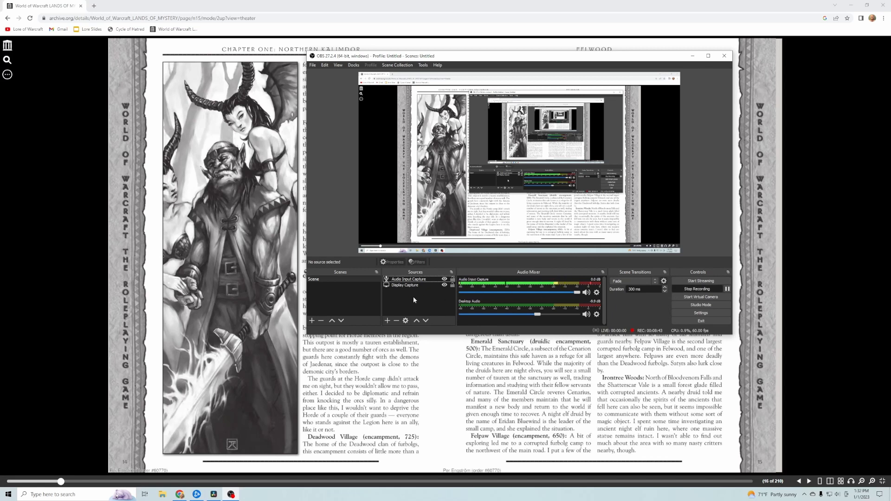
{"action": "left_click", "coordinate": [388, 320]}
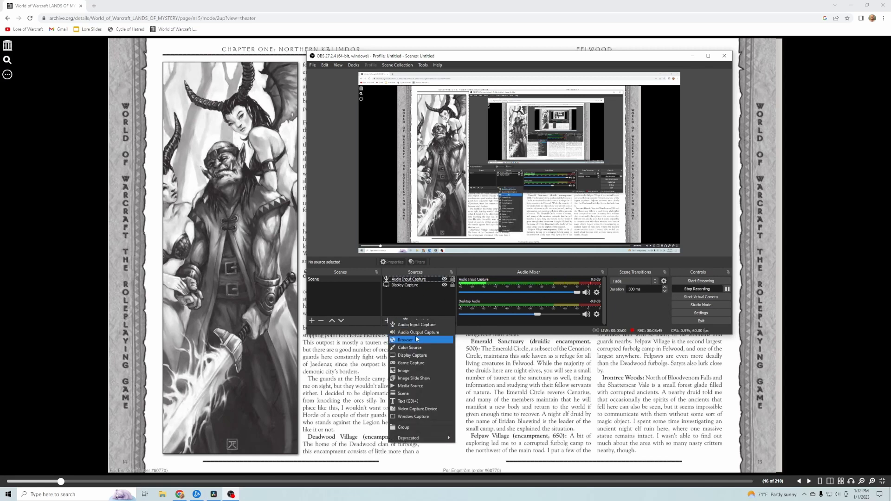
{"action": "mouse_move", "coordinate": [413, 416]}
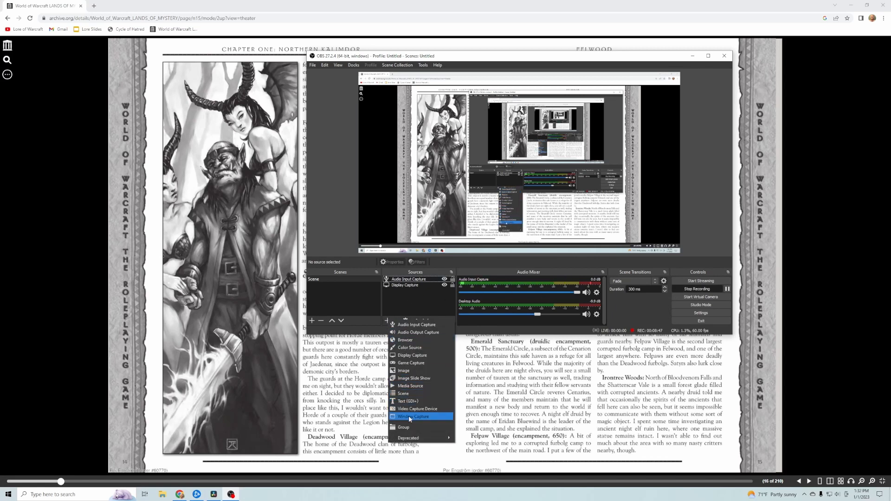
{"action": "left_click", "coordinate": [414, 416]}
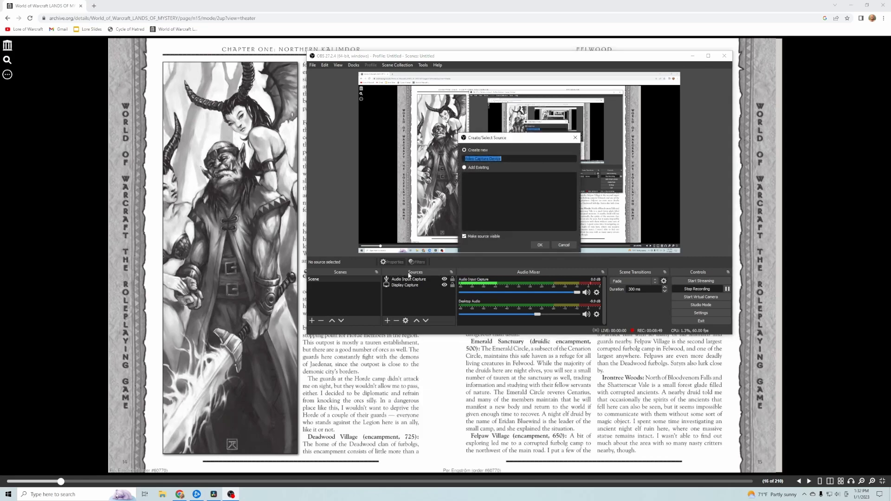
{"action": "left_click", "coordinate": [539, 245]}
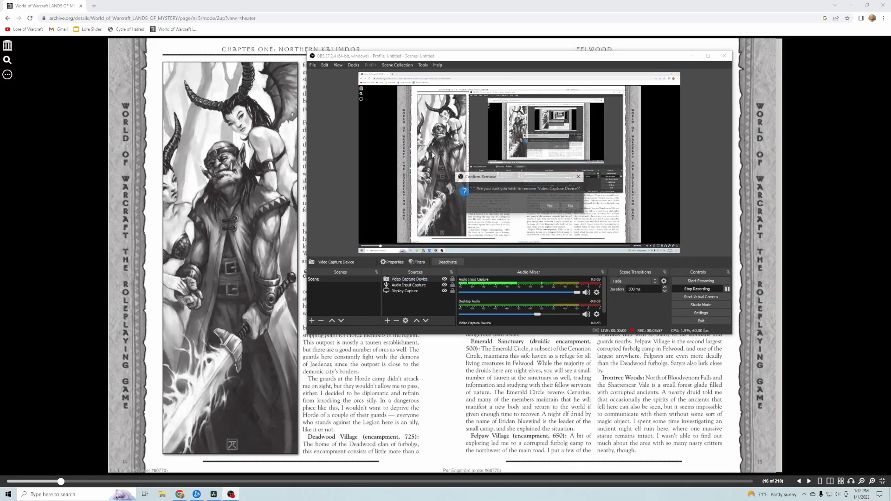
{"action": "left_click", "coordinate": [549, 206]}
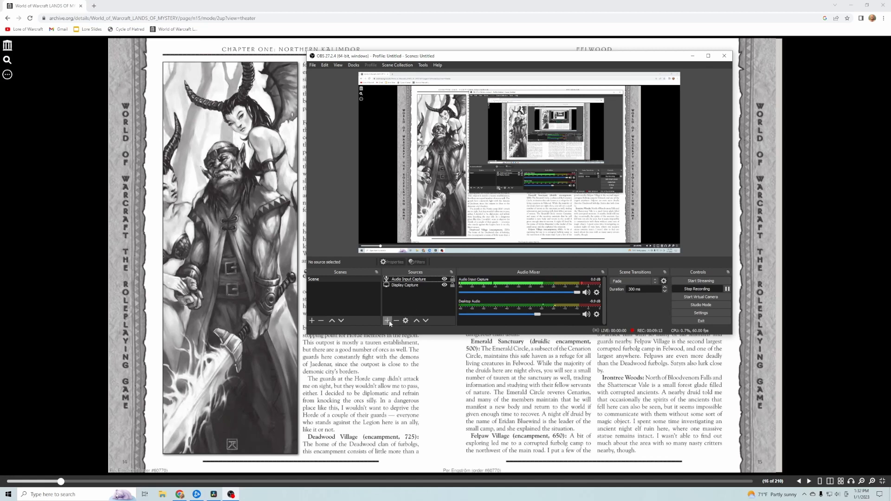
Step: Add a Video Capture Device source and move its feed to the bottom-left corner
{"action": "left_click", "coordinate": [386, 321]}
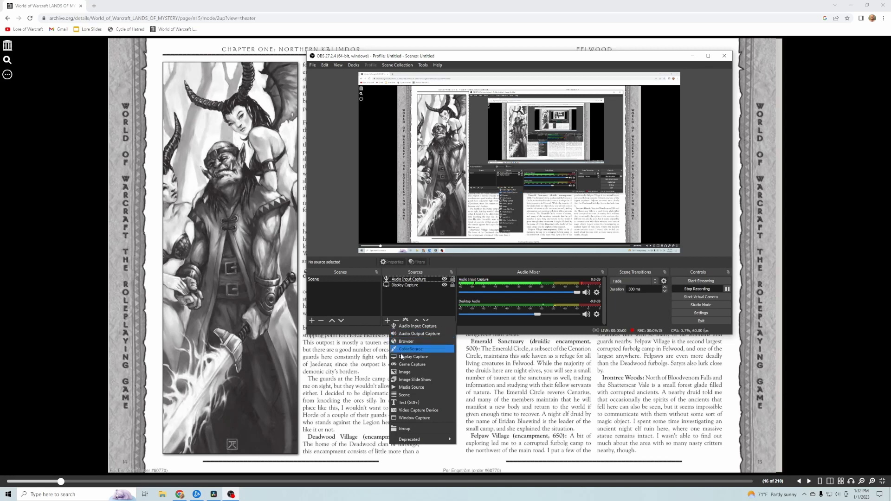
{"action": "mouse_move", "coordinate": [411, 387]}
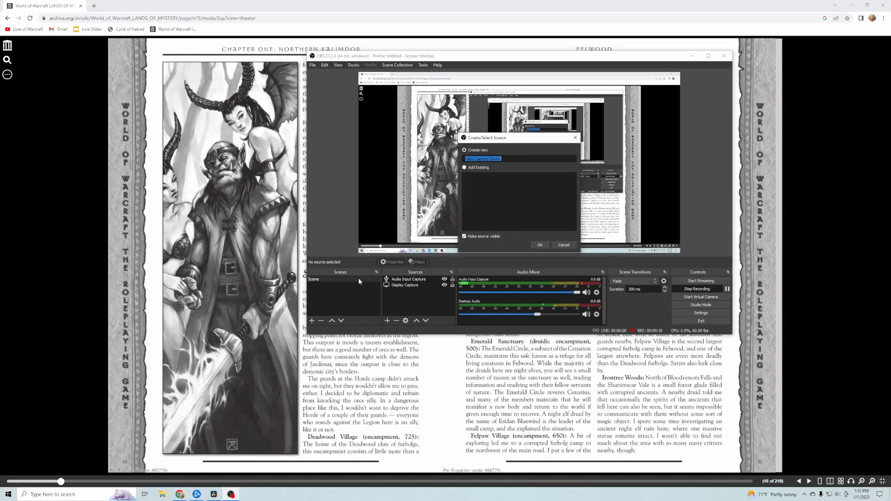
{"action": "left_click", "coordinate": [541, 245]}
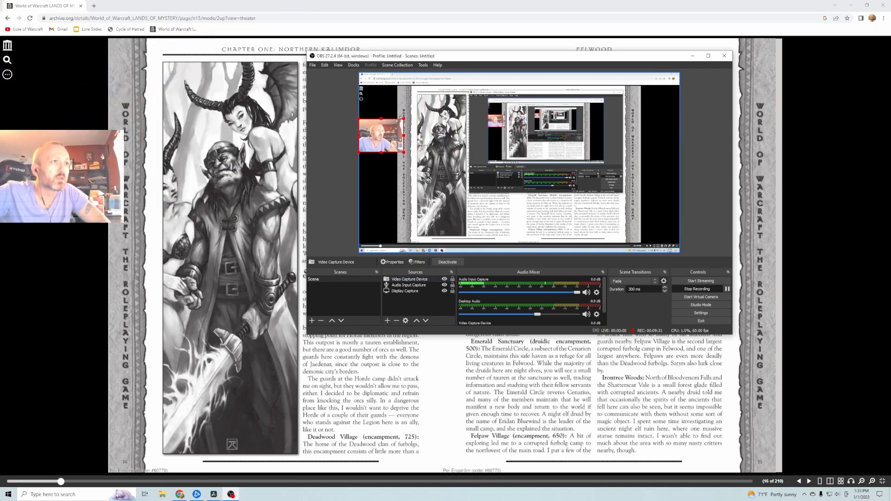
{"action": "left_click_drag", "start_coordinate": [378, 136], "coordinate": [372, 231]}
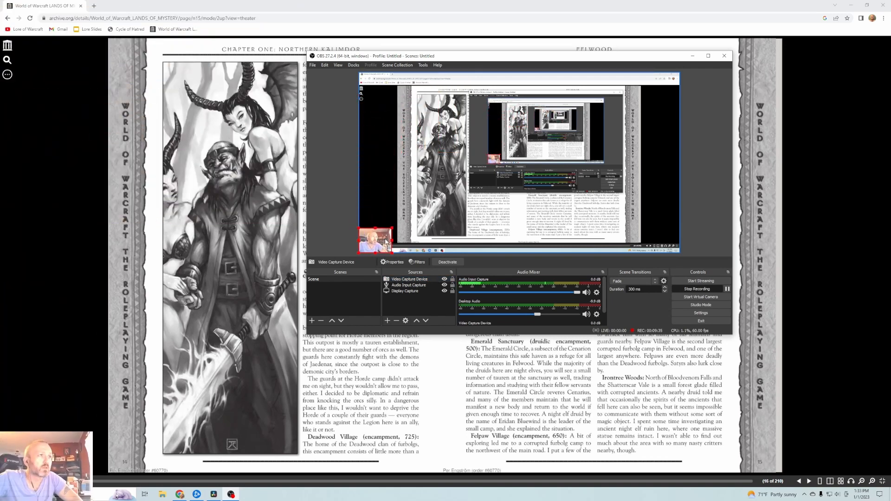
{"action": "mouse_move", "coordinate": [344, 239]}
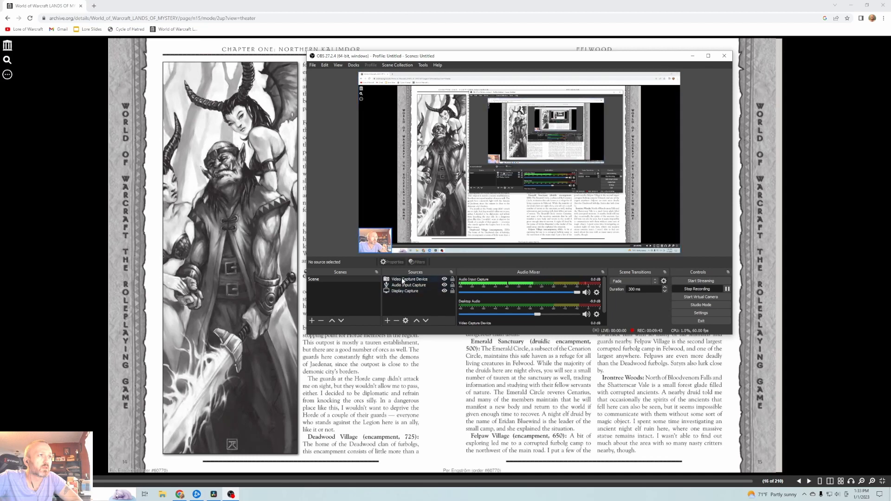
{"action": "right_click", "coordinate": [410, 279]}
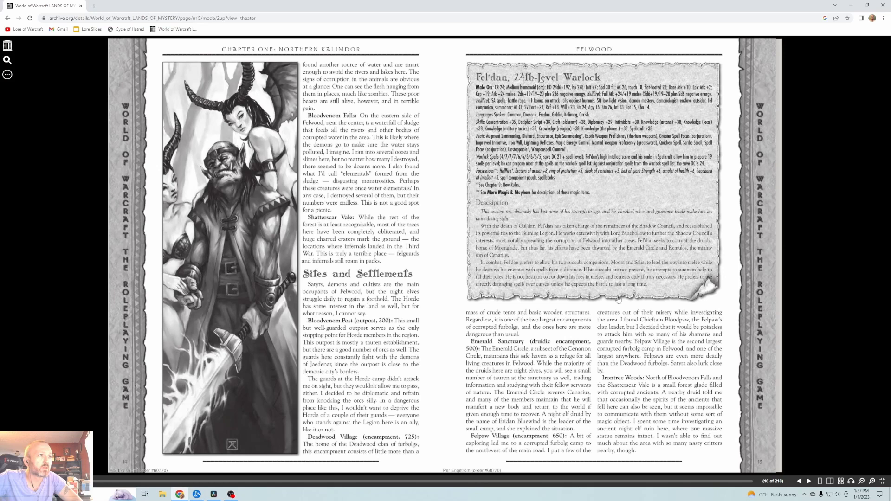
{"action": "mouse_move", "coordinate": [595, 355]}
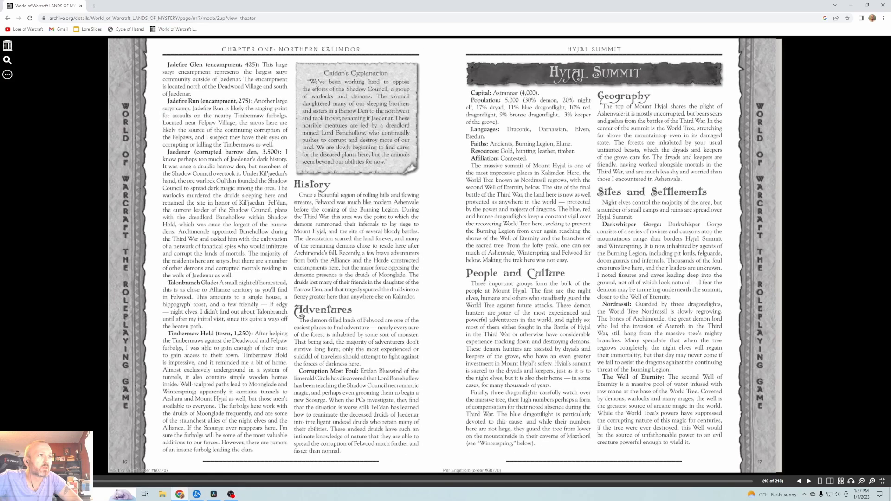
{"action": "mouse_move", "coordinate": [377, 255]}
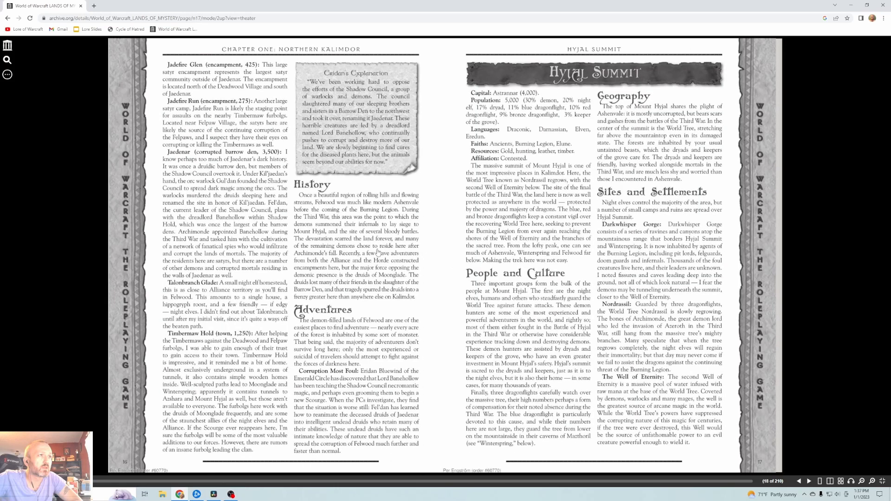
{"action": "mouse_move", "coordinate": [508, 229]}
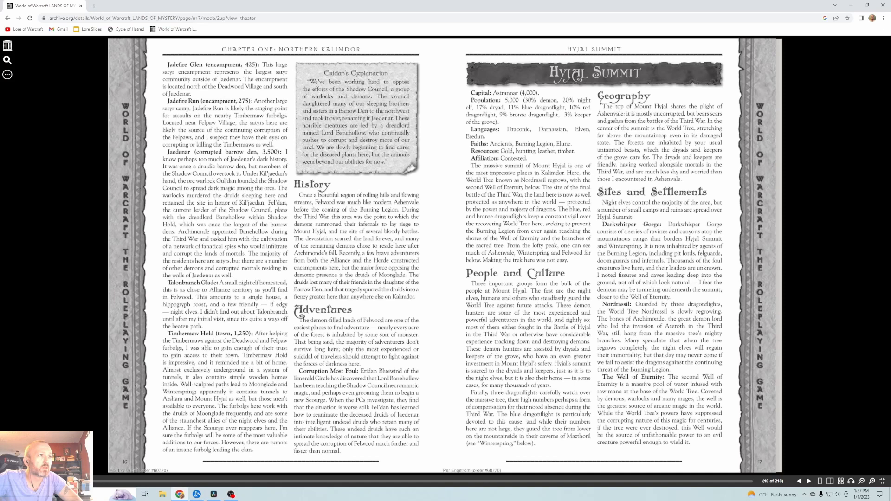